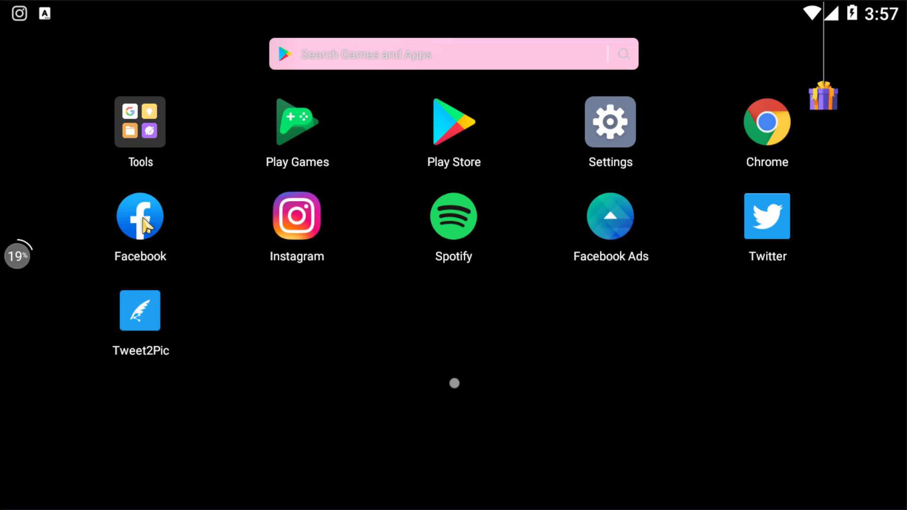
# Launch the Facebook app from the home screen to reach the news feed
pyautogui.click(139, 217)
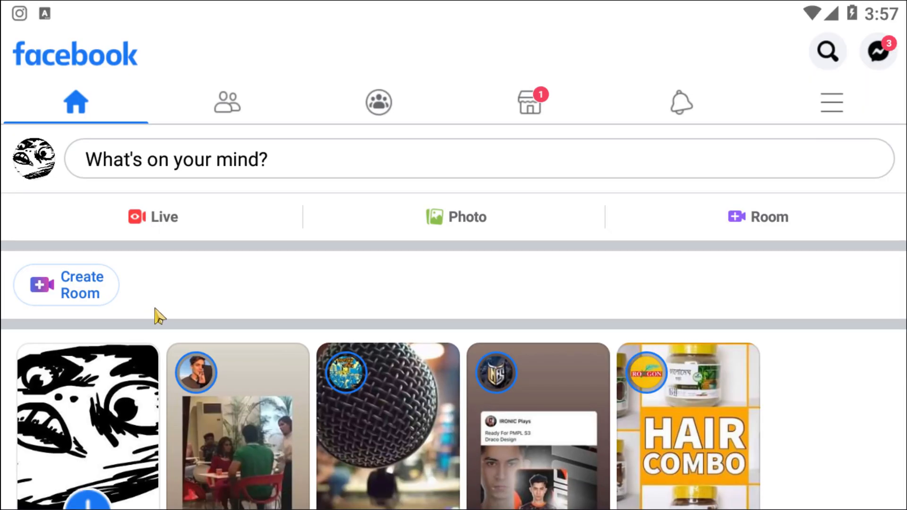
pyautogui.moveTo(283, 300)
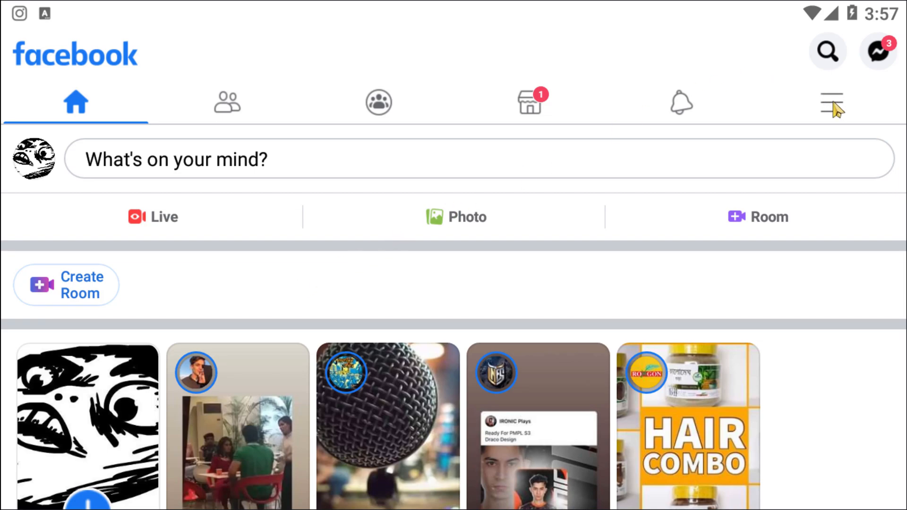
# Open the main menu and expand the Settings & Privacy section
pyautogui.click(831, 103)
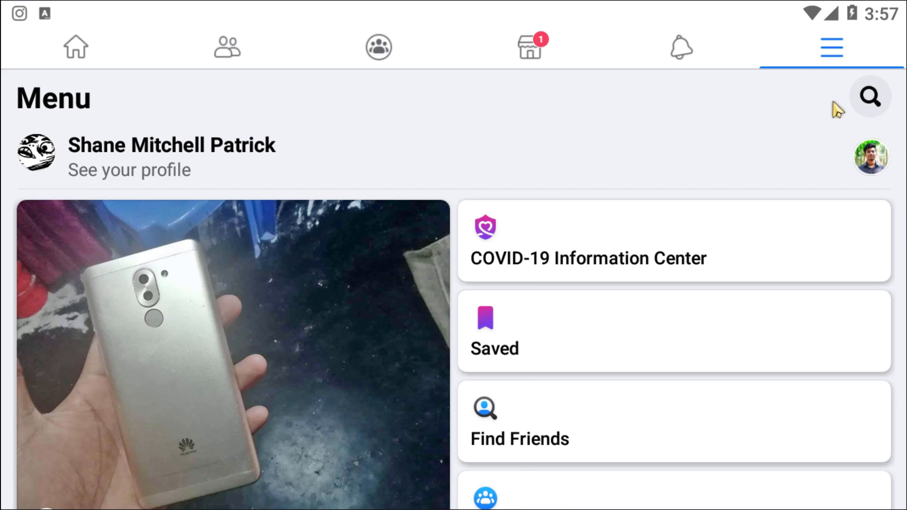
pyautogui.scroll(-3)
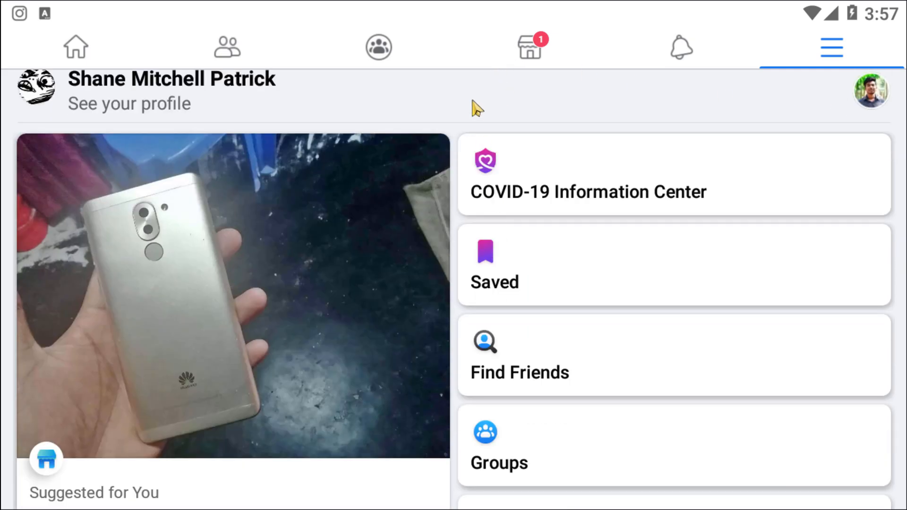
pyautogui.scroll(-3)
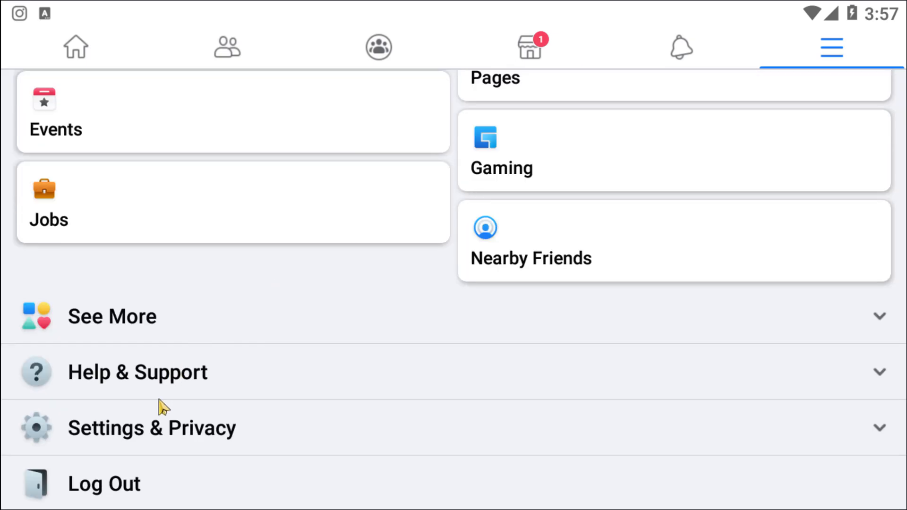
pyautogui.click(152, 428)
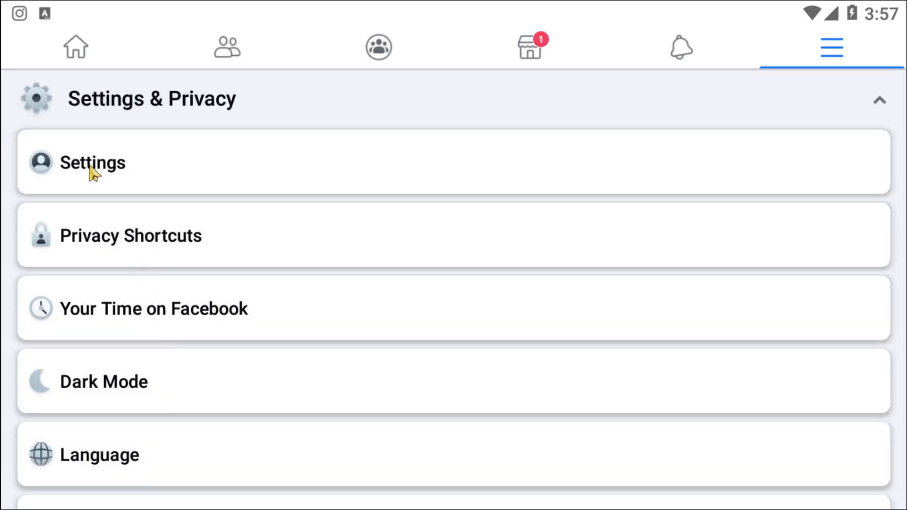
# Search settings for 'acti' and open Activity Log from the results
pyautogui.click(92, 162)
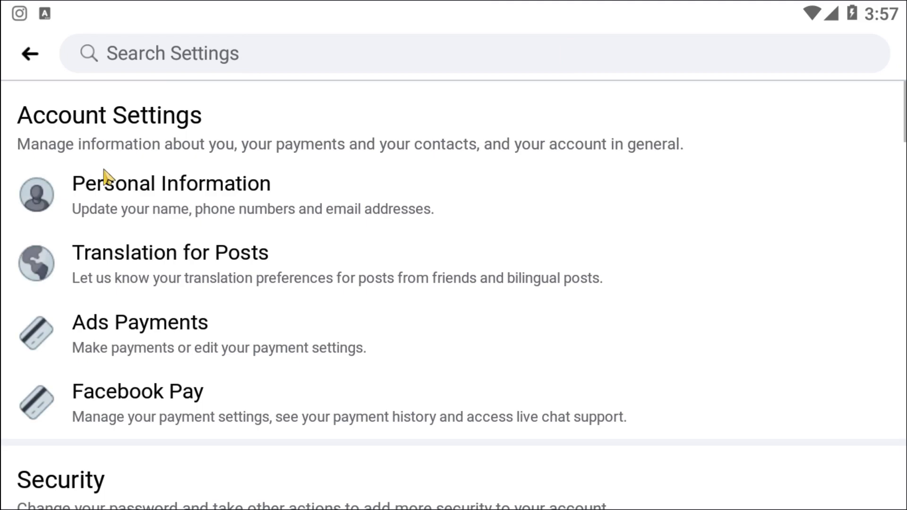
pyautogui.moveTo(199, 103)
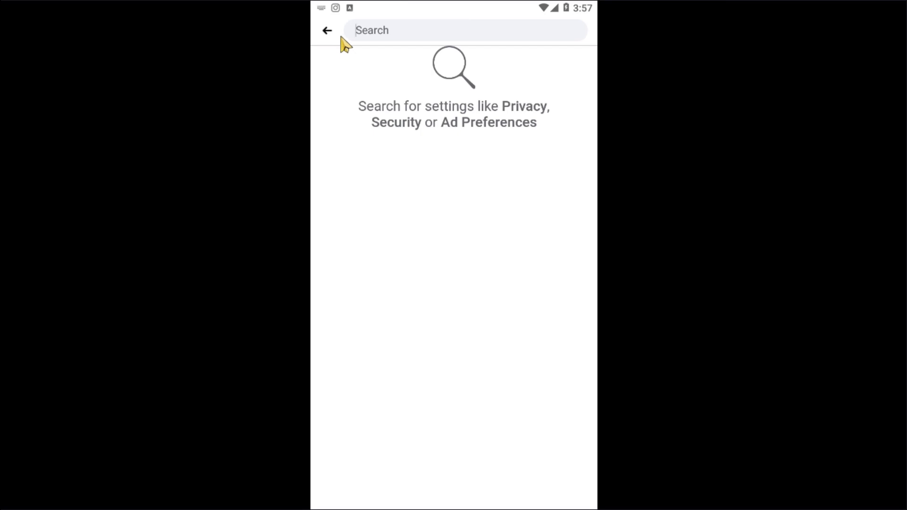
pyautogui.write('acti')
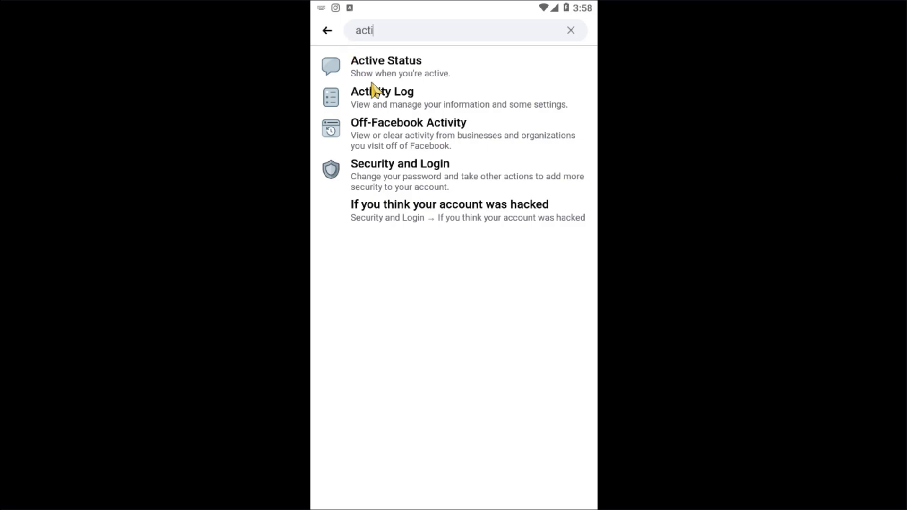
pyautogui.click(381, 97)
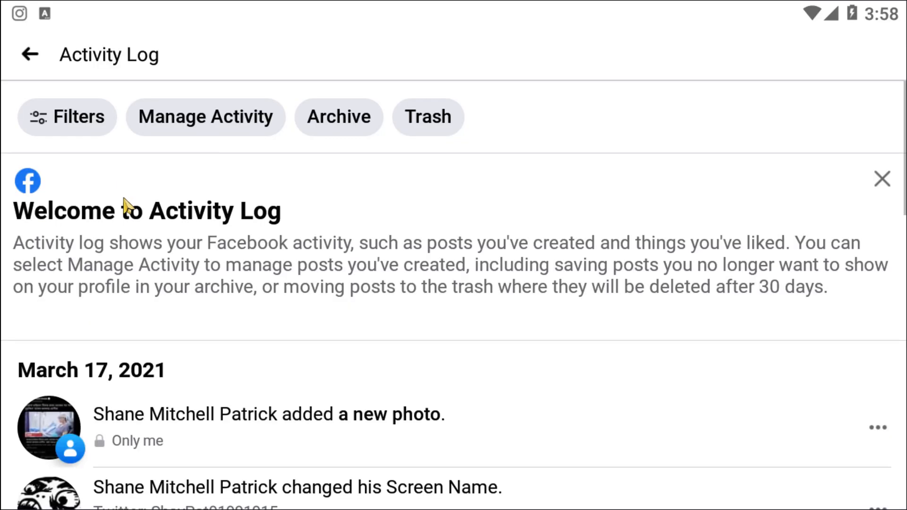
pyautogui.moveTo(231, 275)
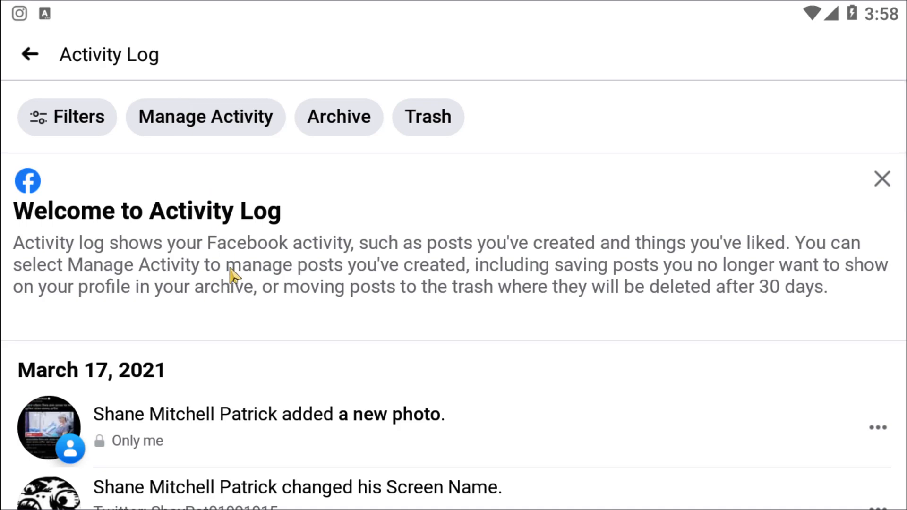
# Browse the Activity Log entries, then open the activity filter categories
pyautogui.scroll(-3)
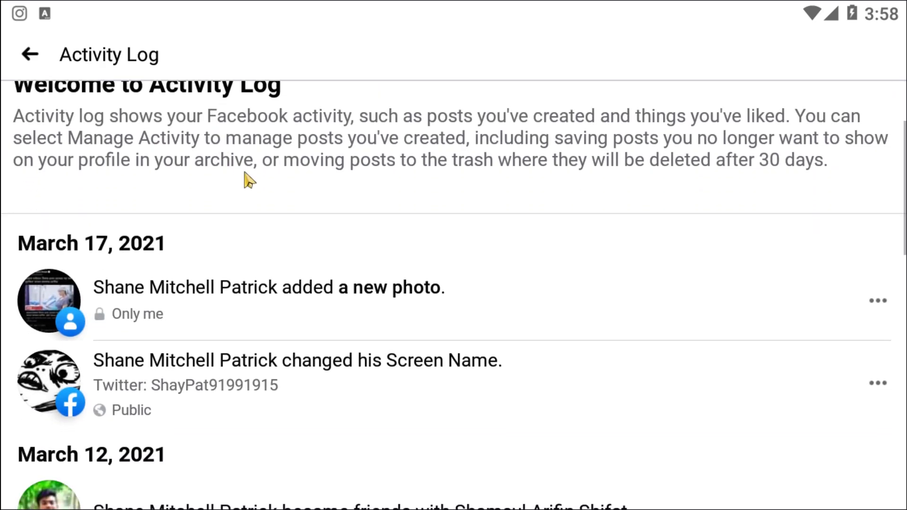
pyautogui.scroll(-3)
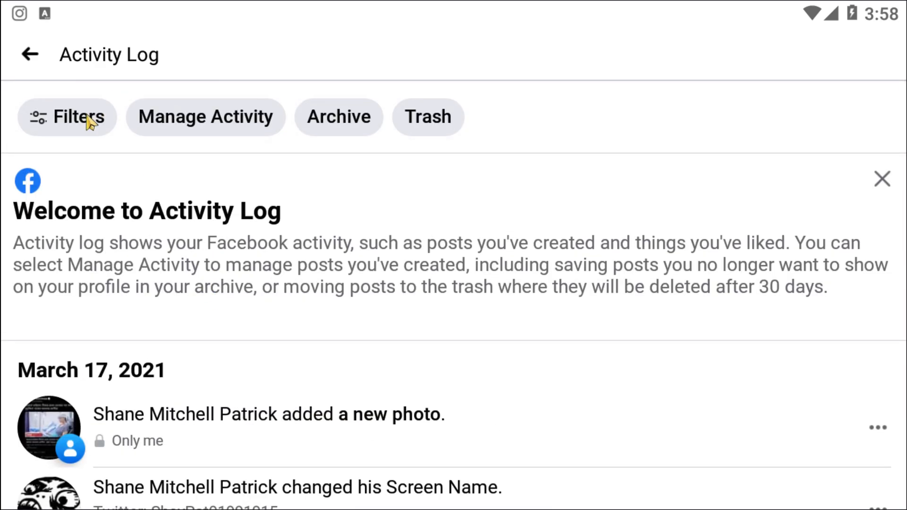
pyautogui.click(66, 117)
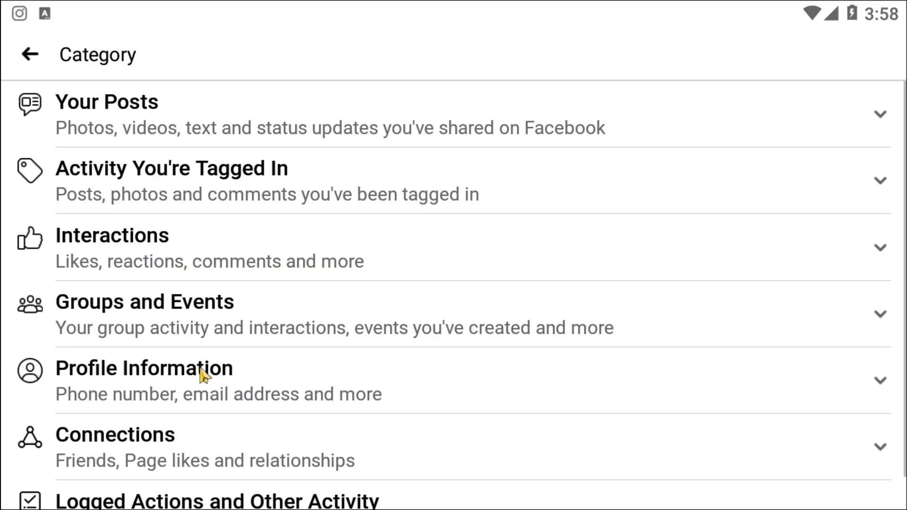
pyautogui.moveTo(173, 103)
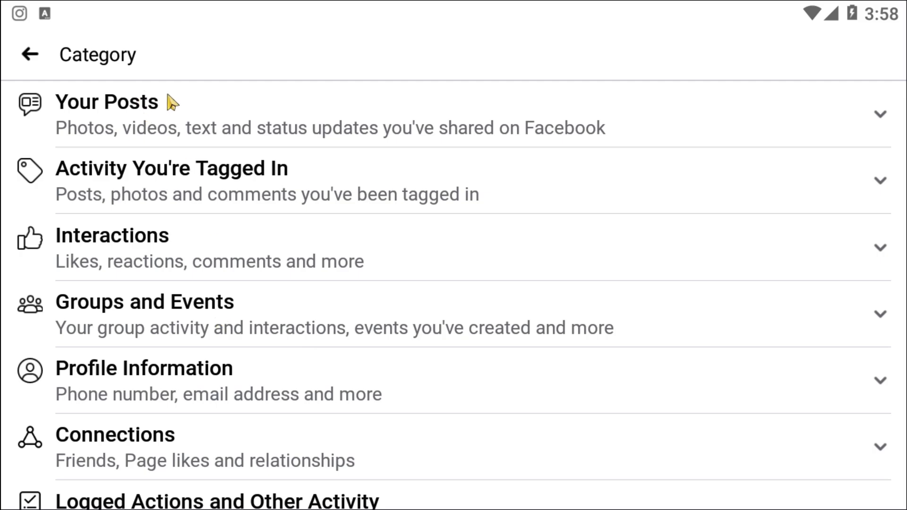
pyautogui.moveTo(157, 355)
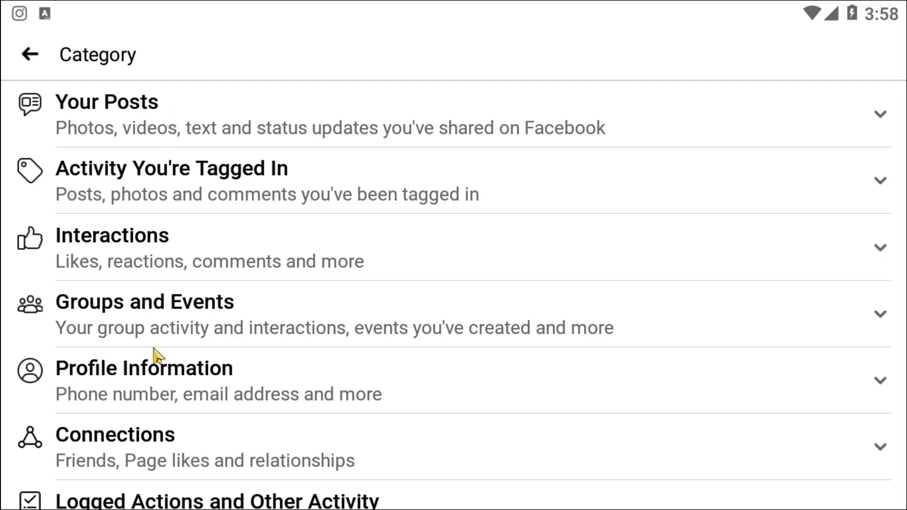
pyautogui.moveTo(445, 284)
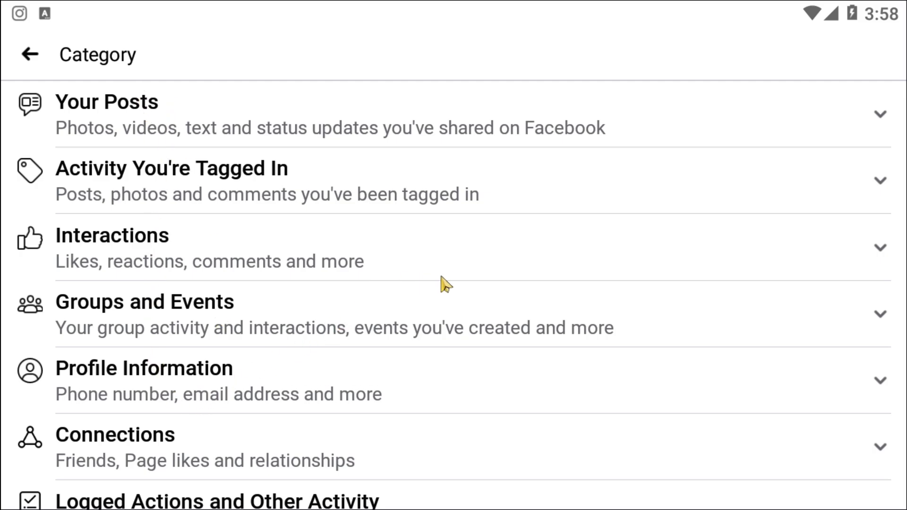
# Scroll the category list to reveal Logged Actions and Other Activity
pyautogui.scroll(-3)
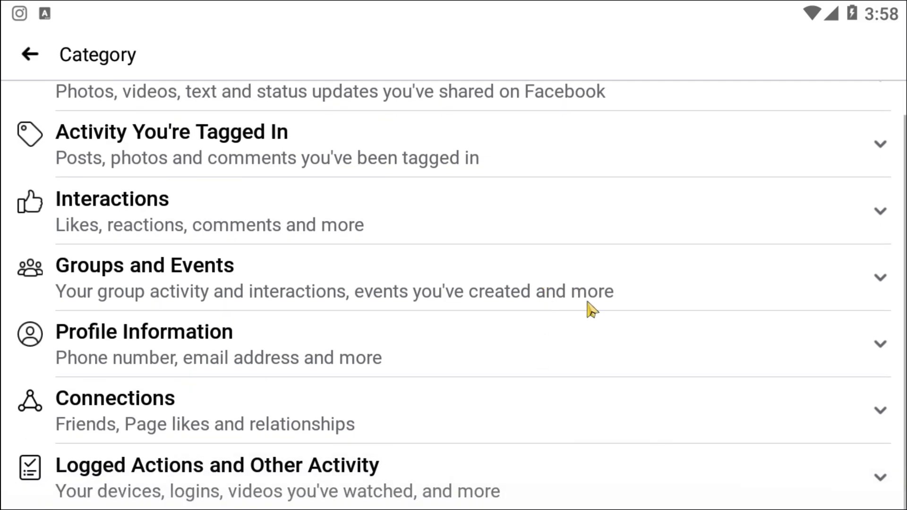
pyautogui.moveTo(727, 436)
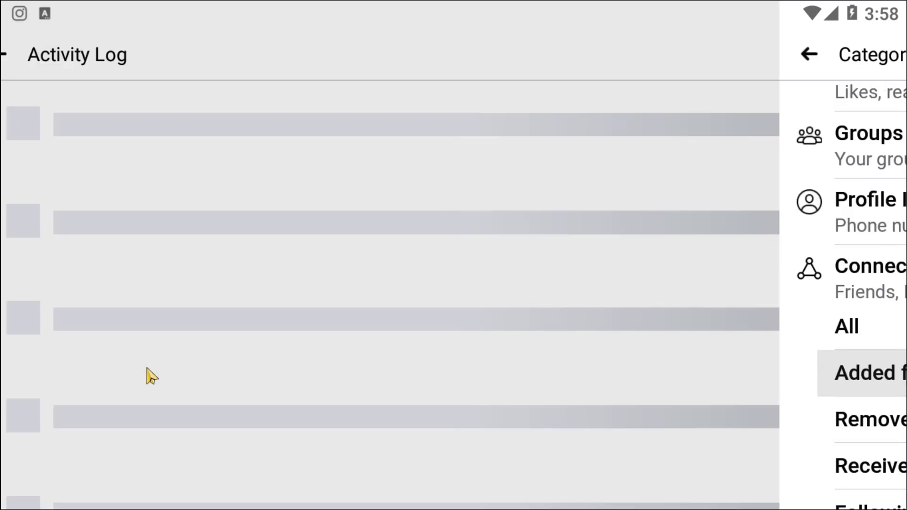
# Apply the Added friends filter, showing the single March 12, 2021 friendship entry
pyautogui.click(866, 373)
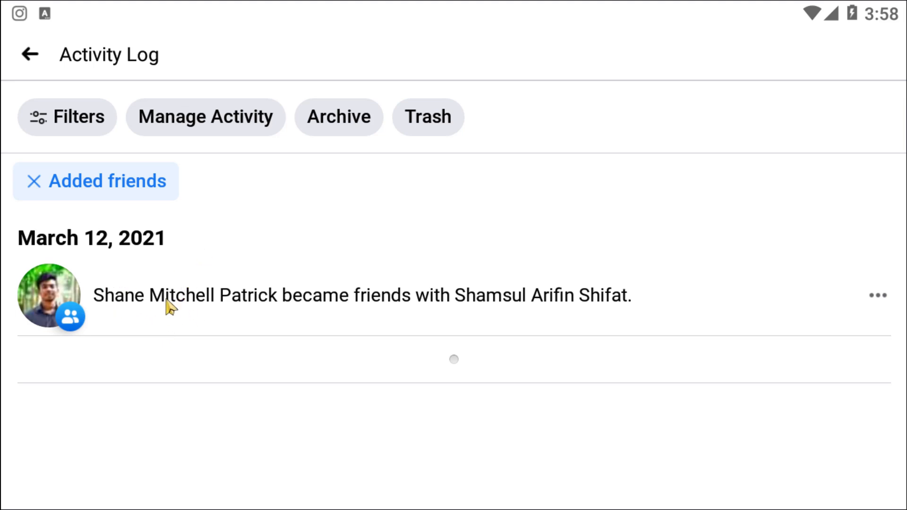
pyautogui.moveTo(732, 323)
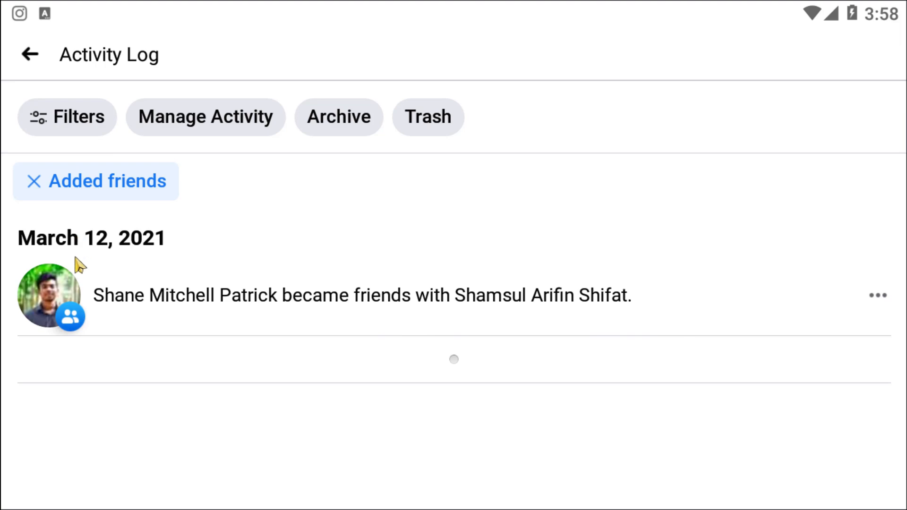
pyautogui.moveTo(889, 299)
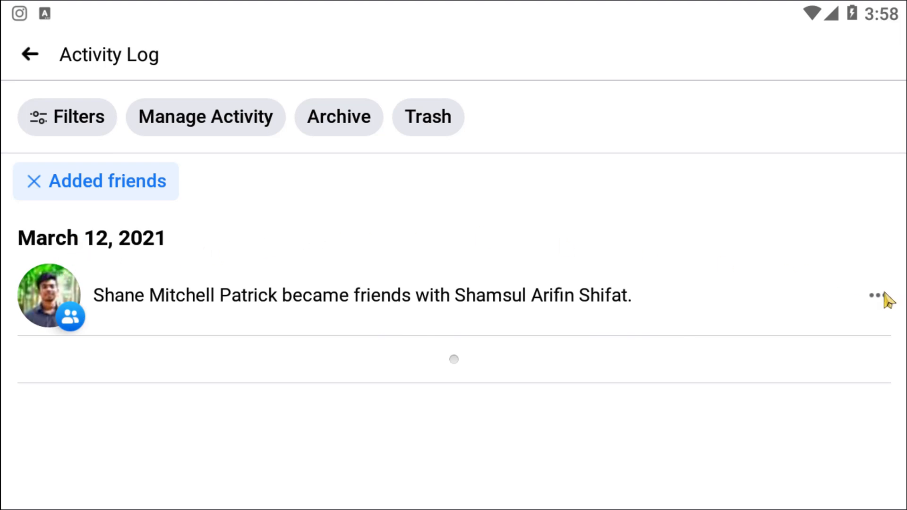